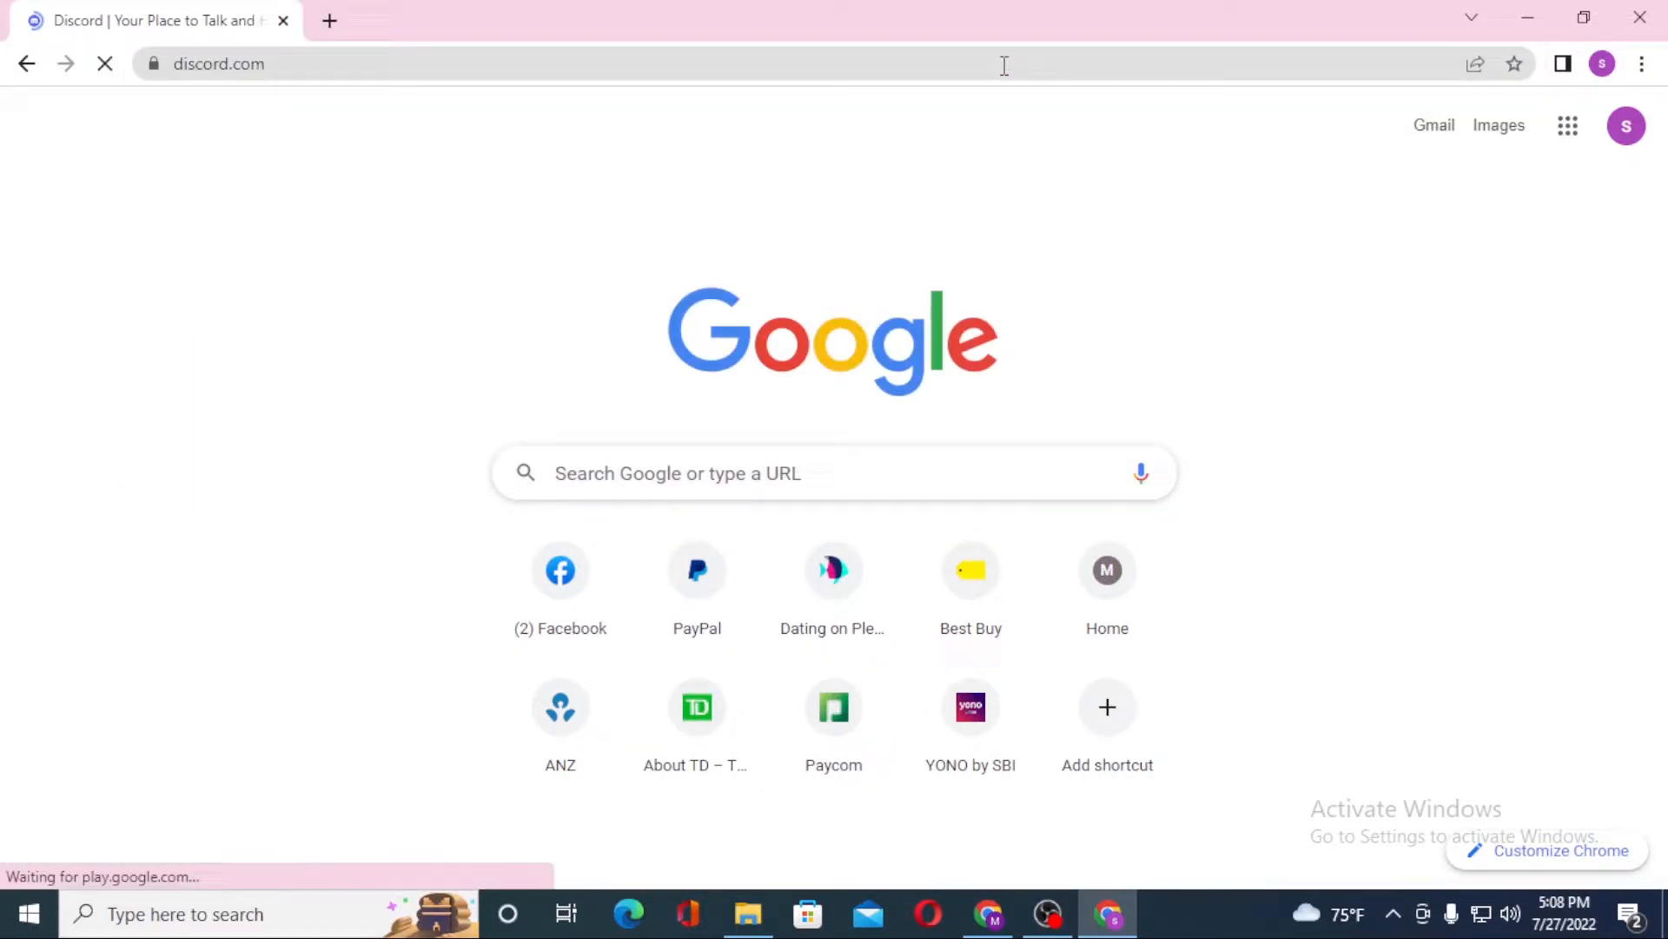
- Search Google for 'discord login' and open the discord.com result
text(discord.com)
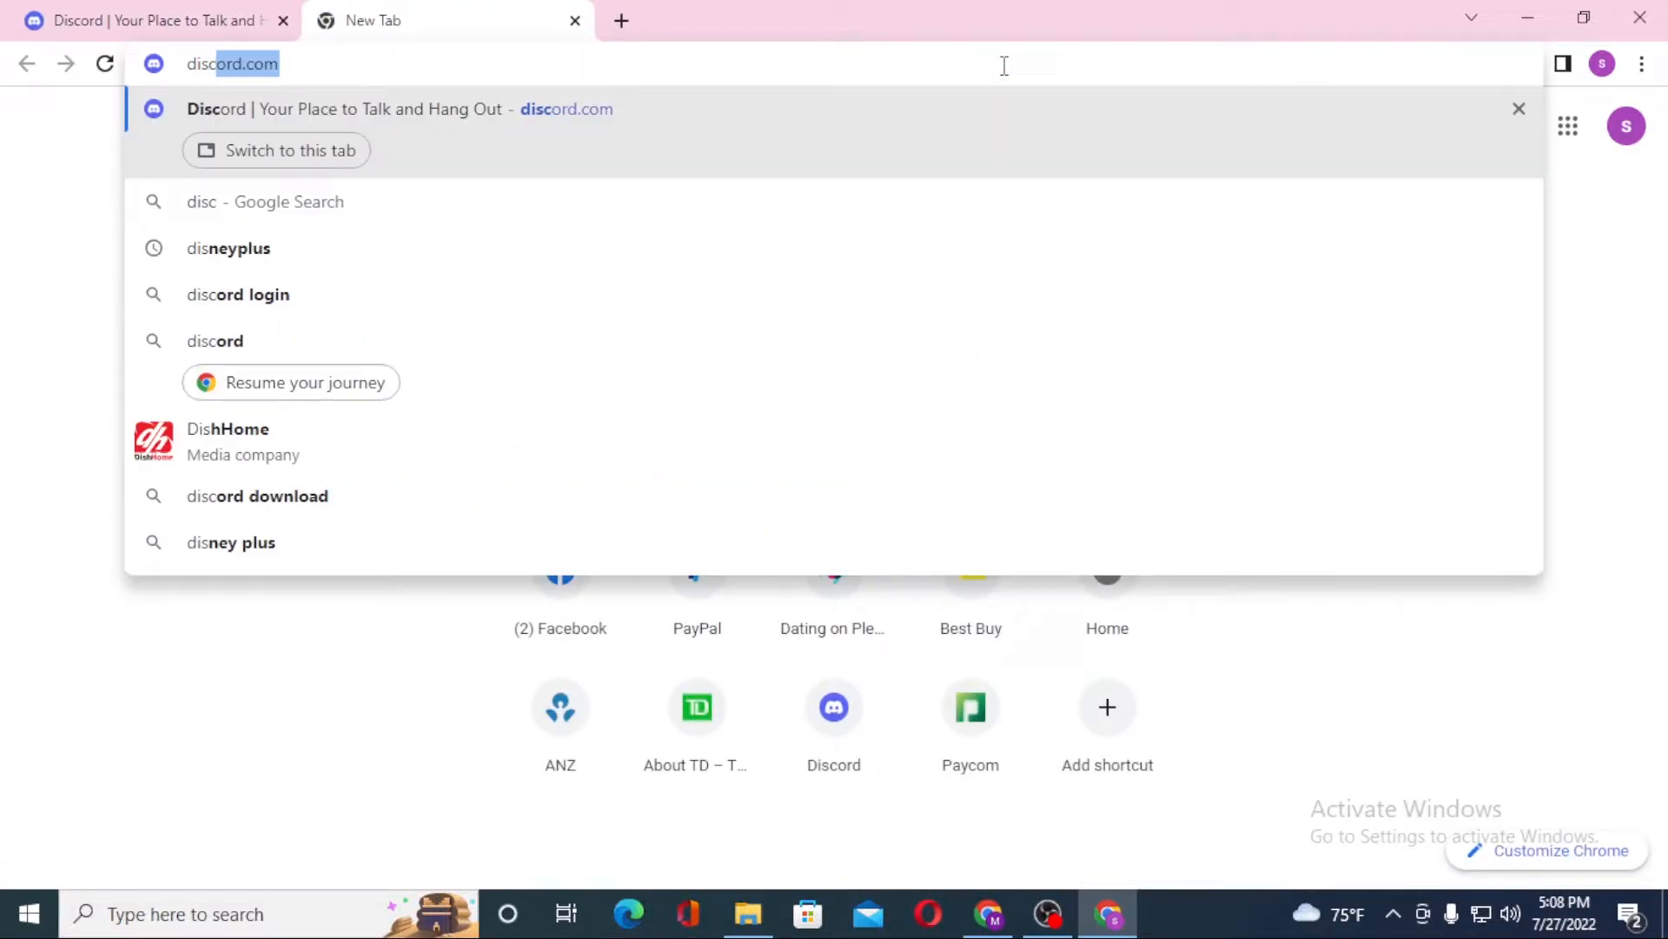
text(discord login)
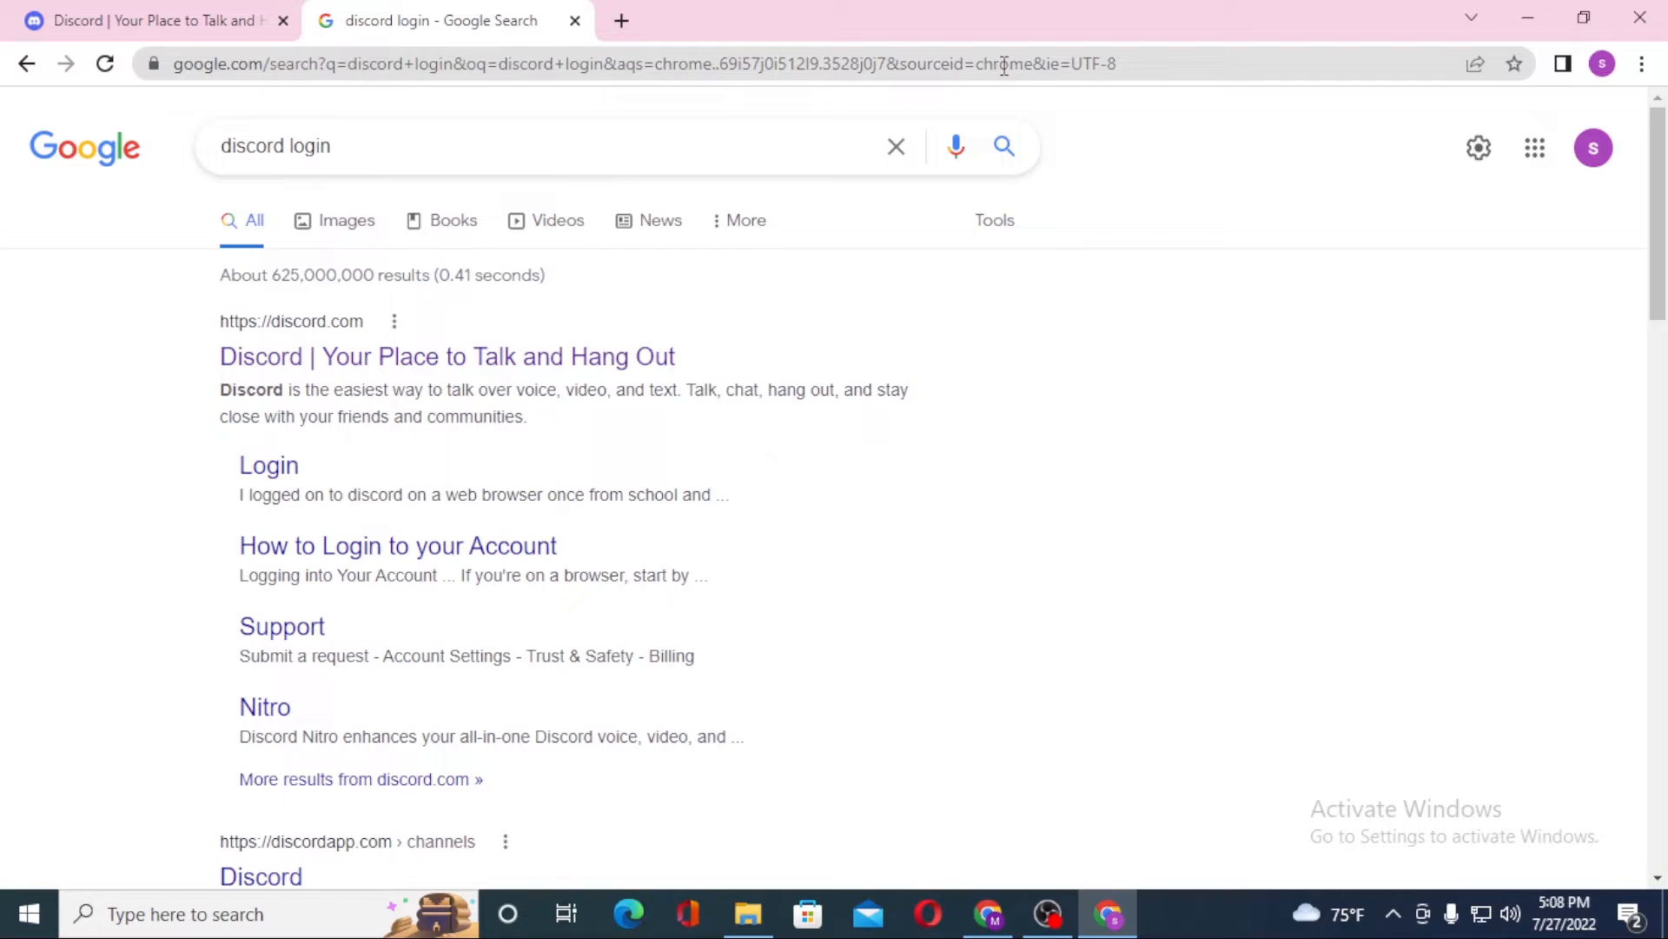
mouse_move(322, 315)
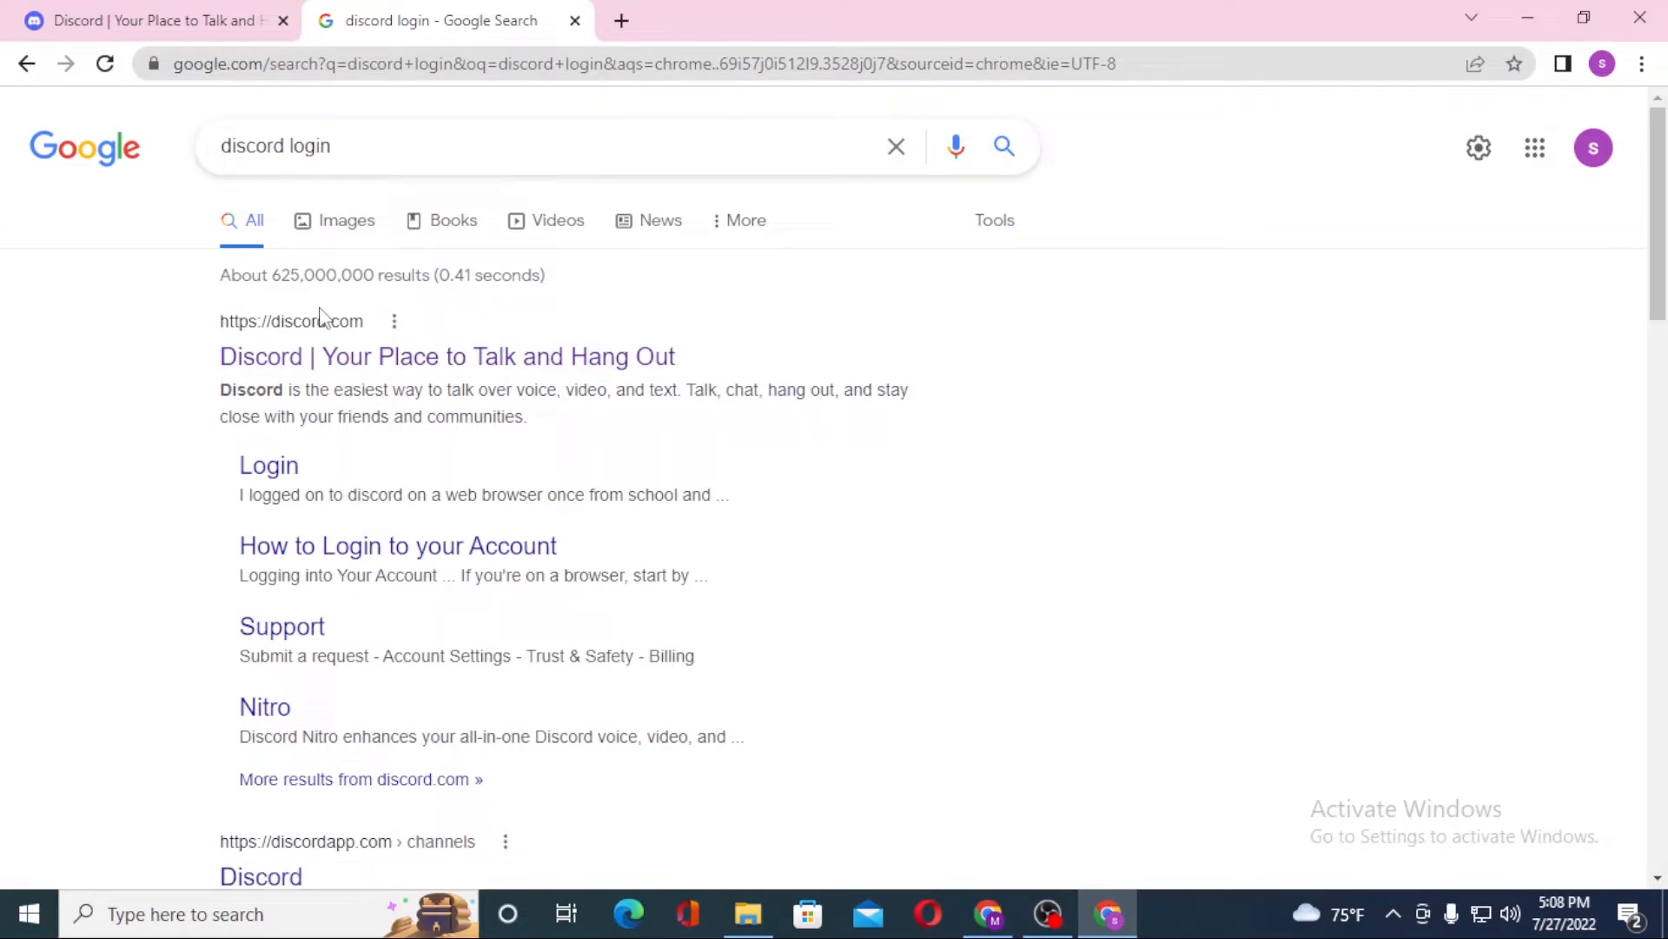
click(449, 357)
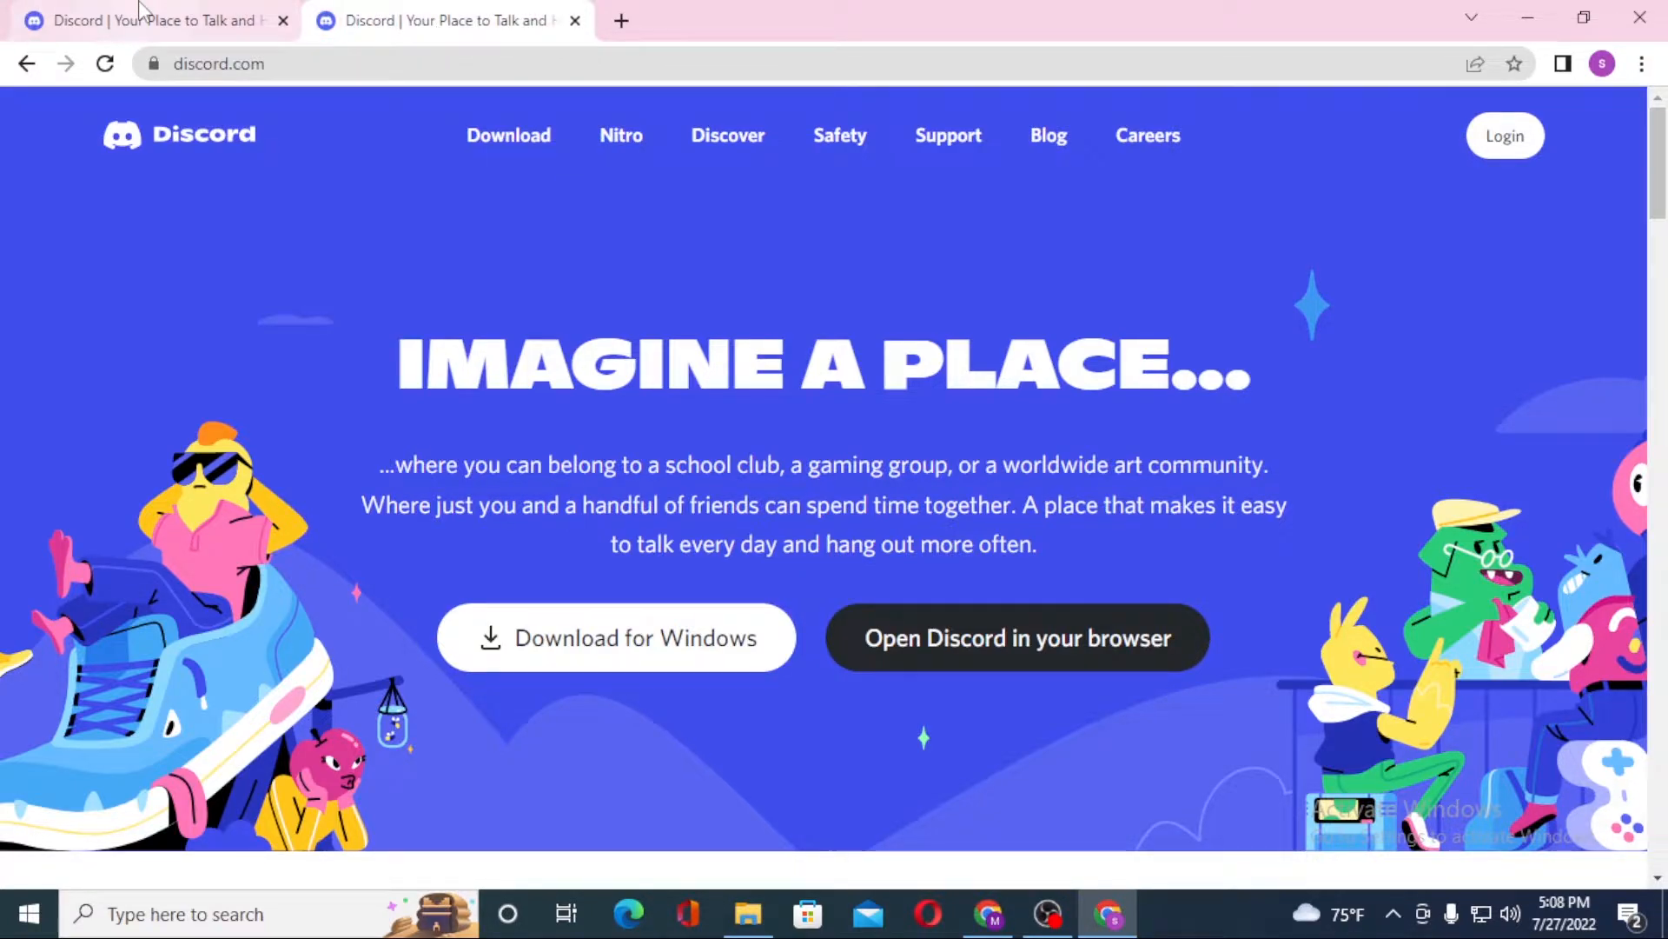
- Close the duplicate Discord tab and go to the discord.com login page
click(234, 64)
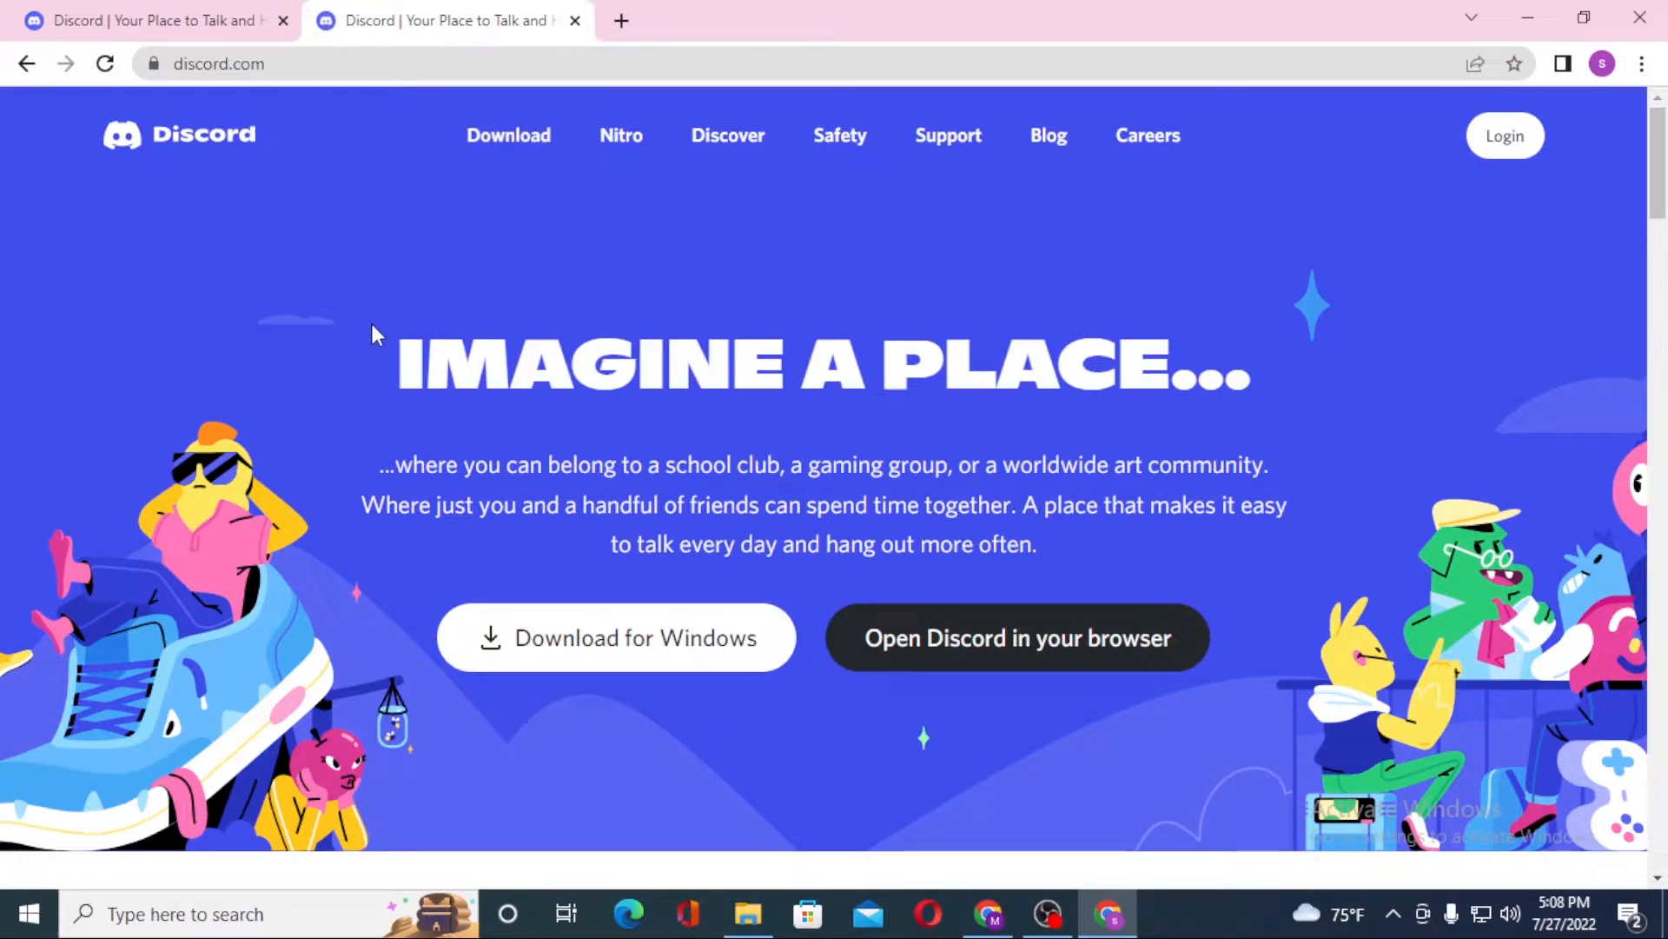
mouse_move(587, 19)
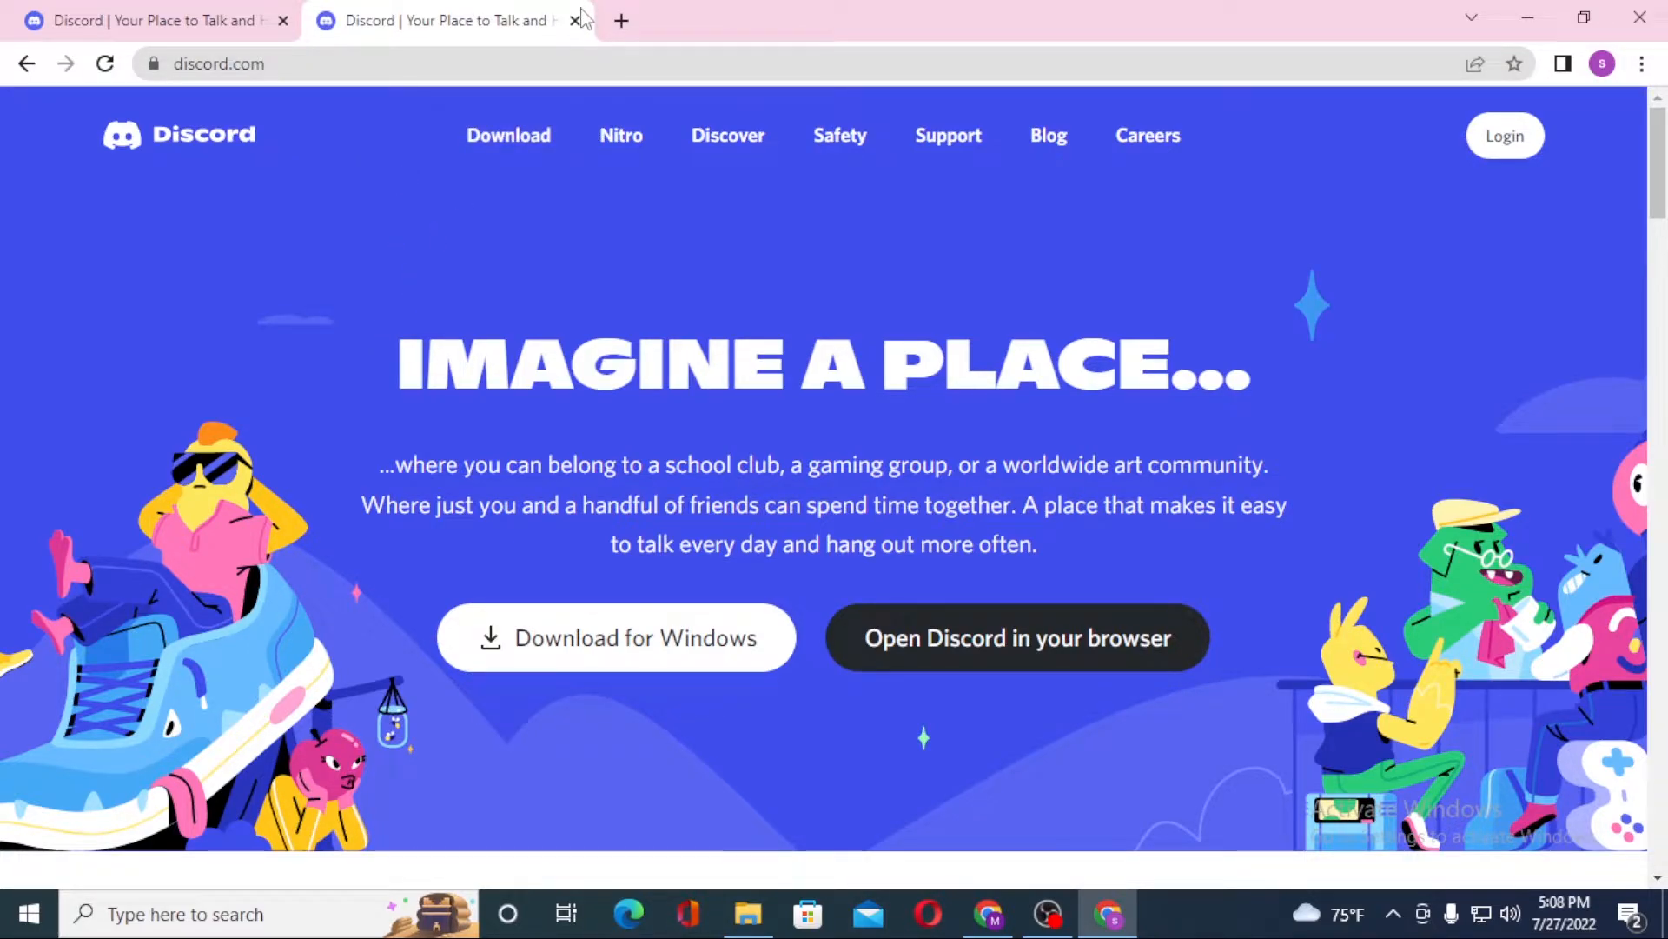
click(574, 20)
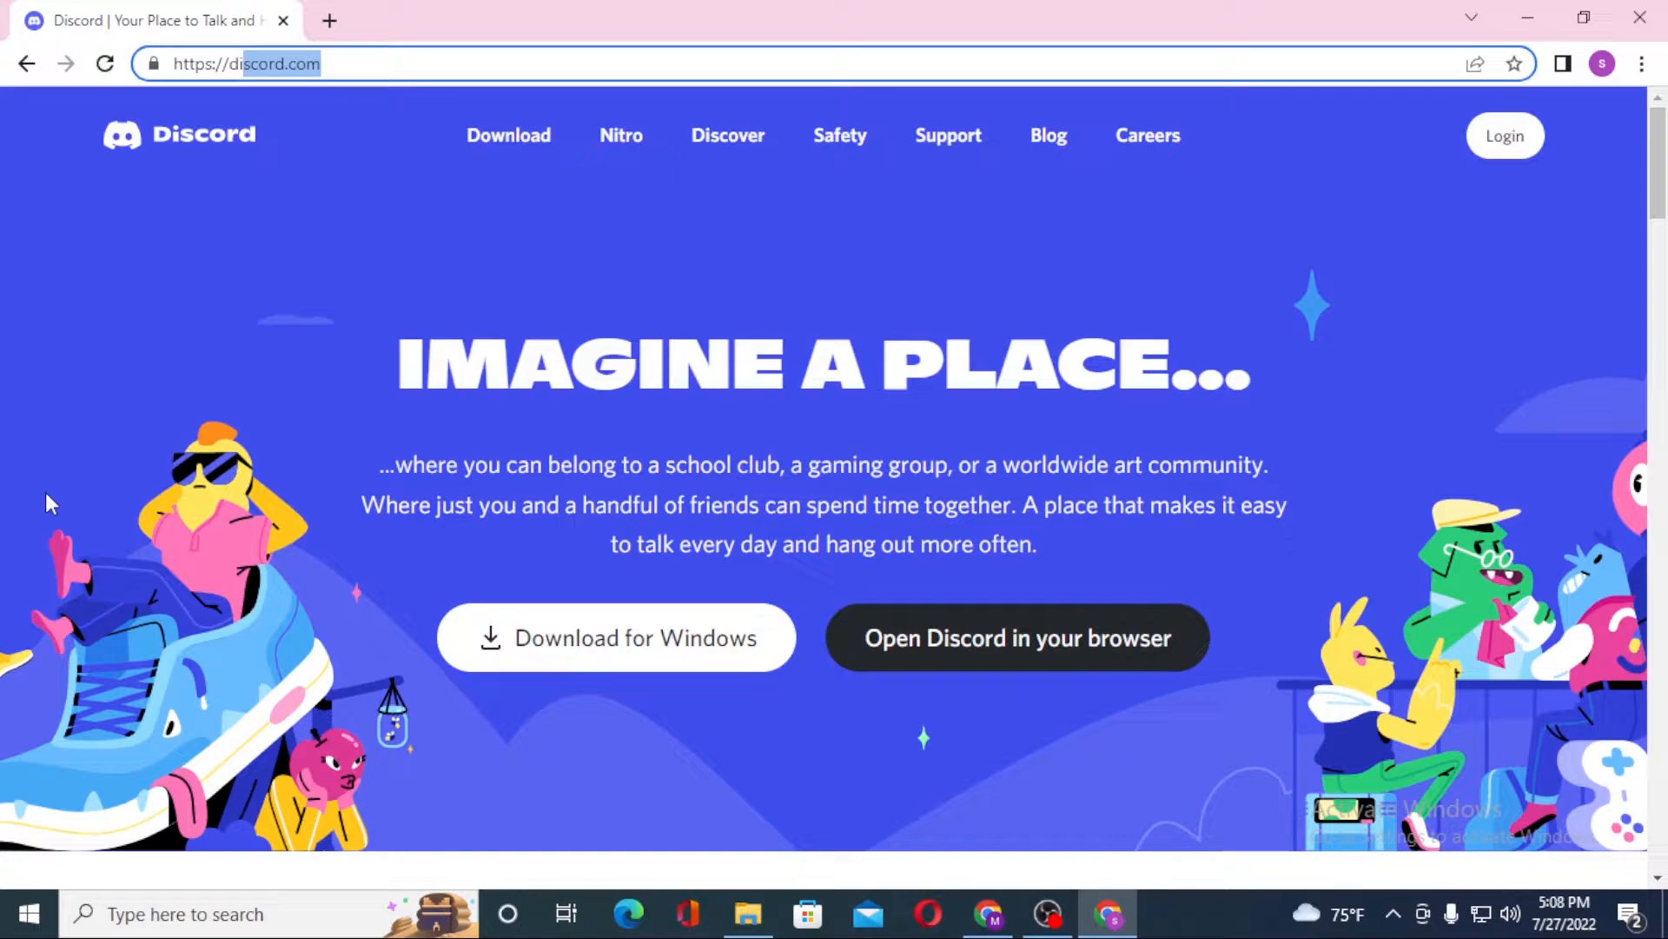
mouse_move(1497, 143)
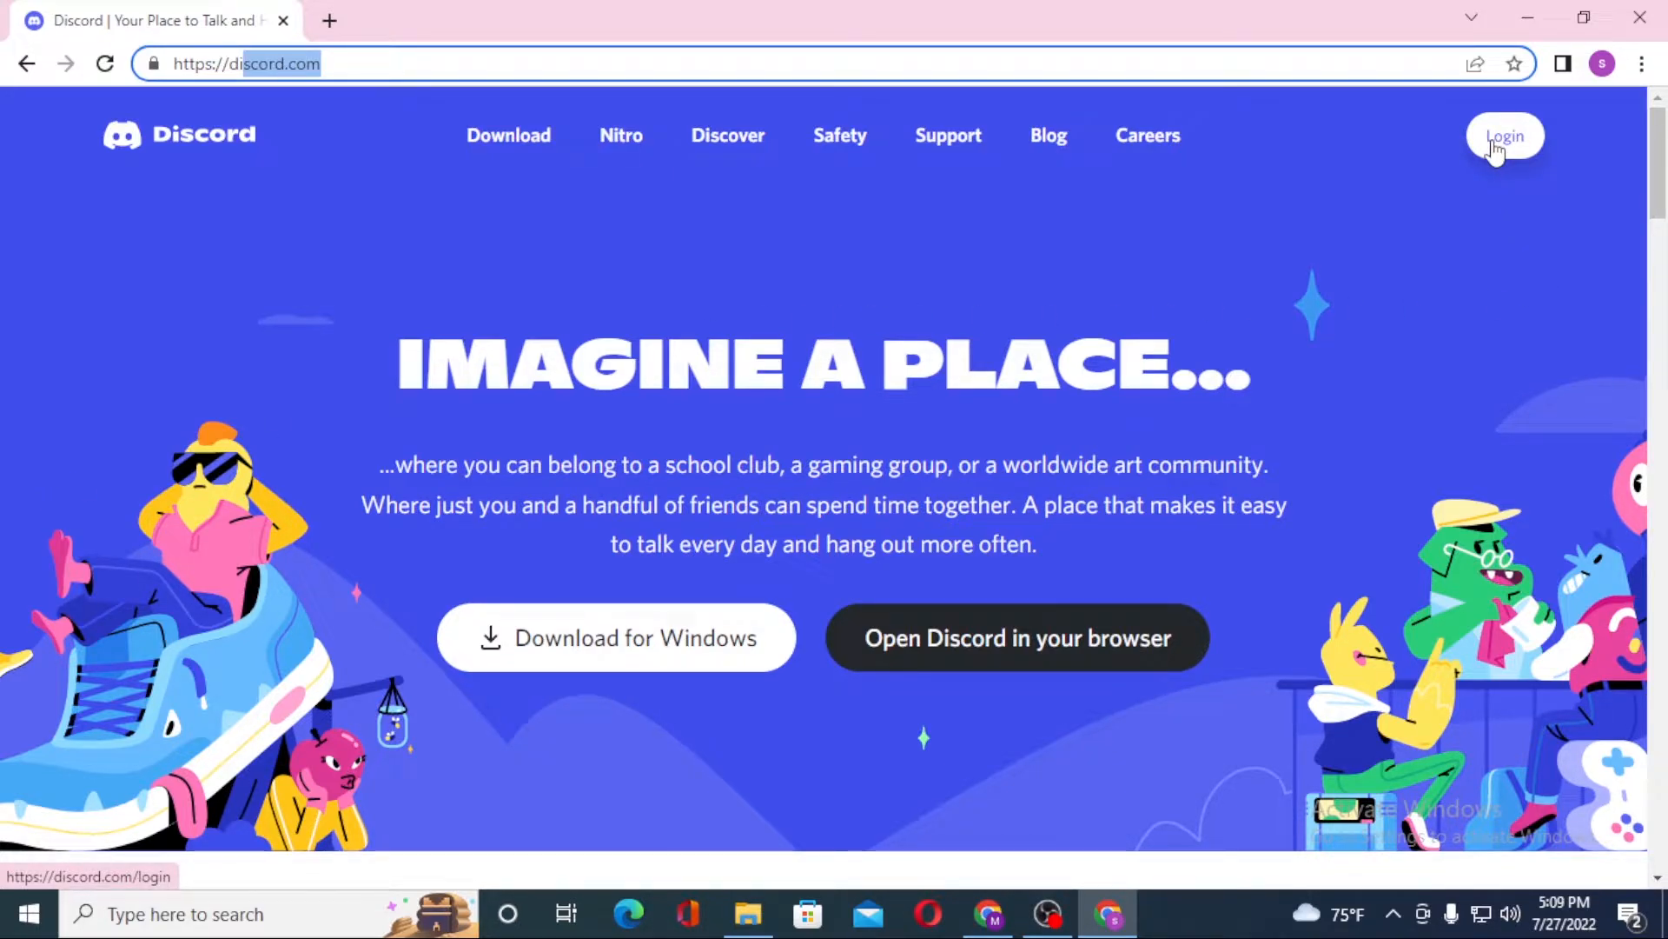
click(1505, 136)
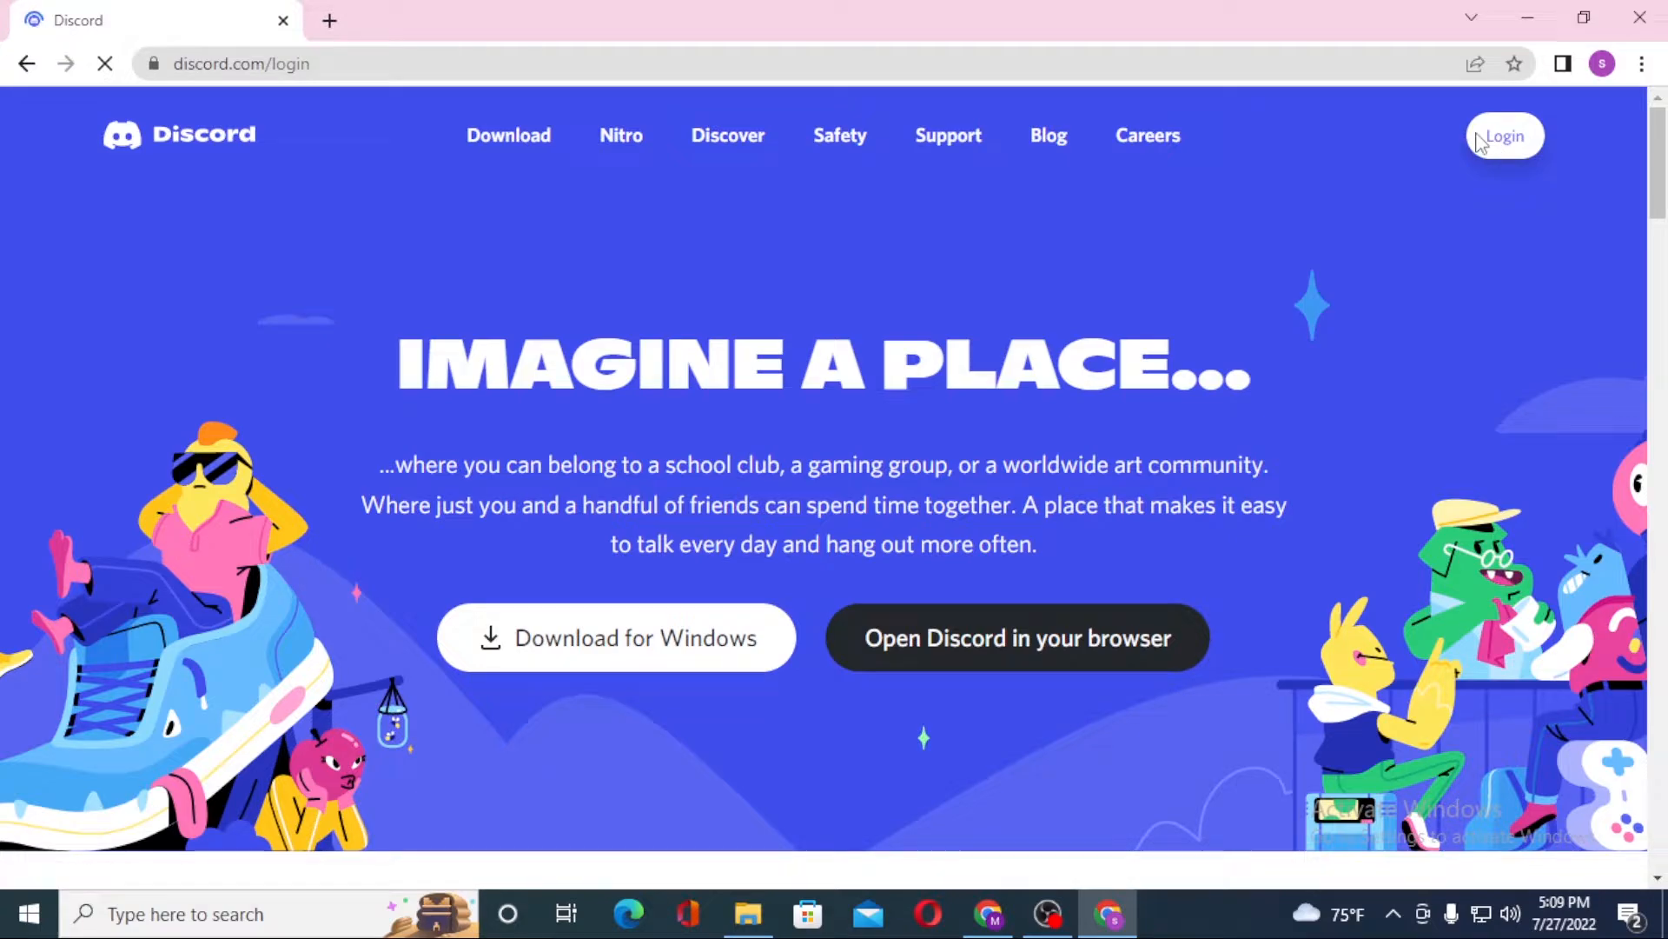
- Enter the account email ('sude…') and password on the Discord login form
click(1505, 136)
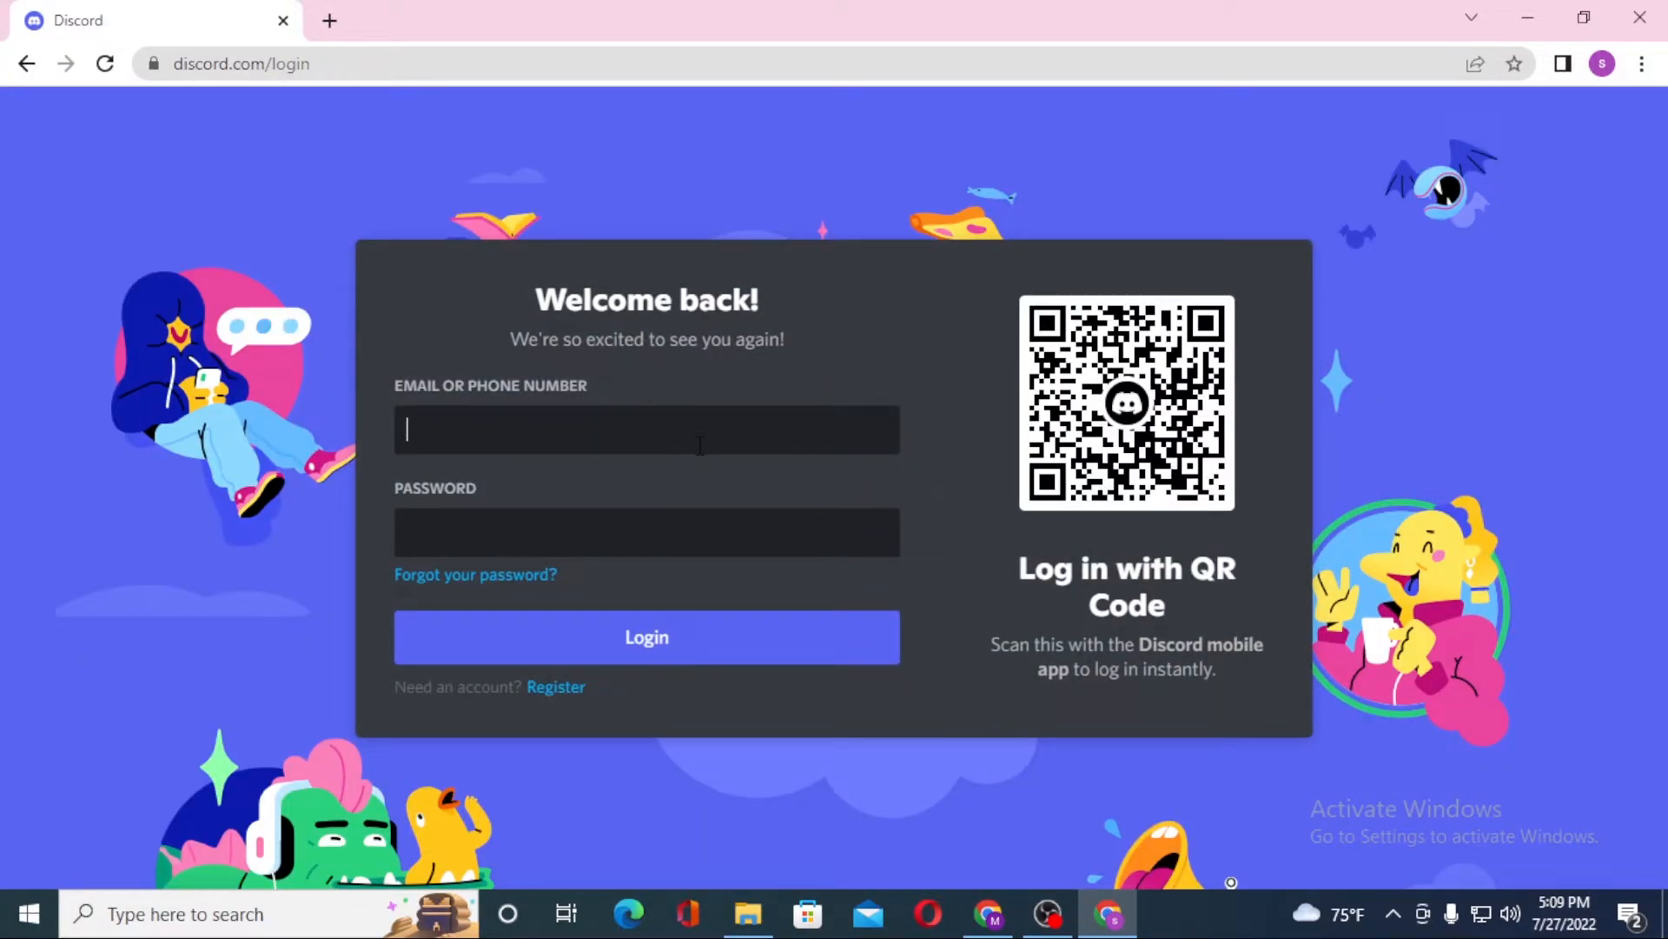
click(647, 531)
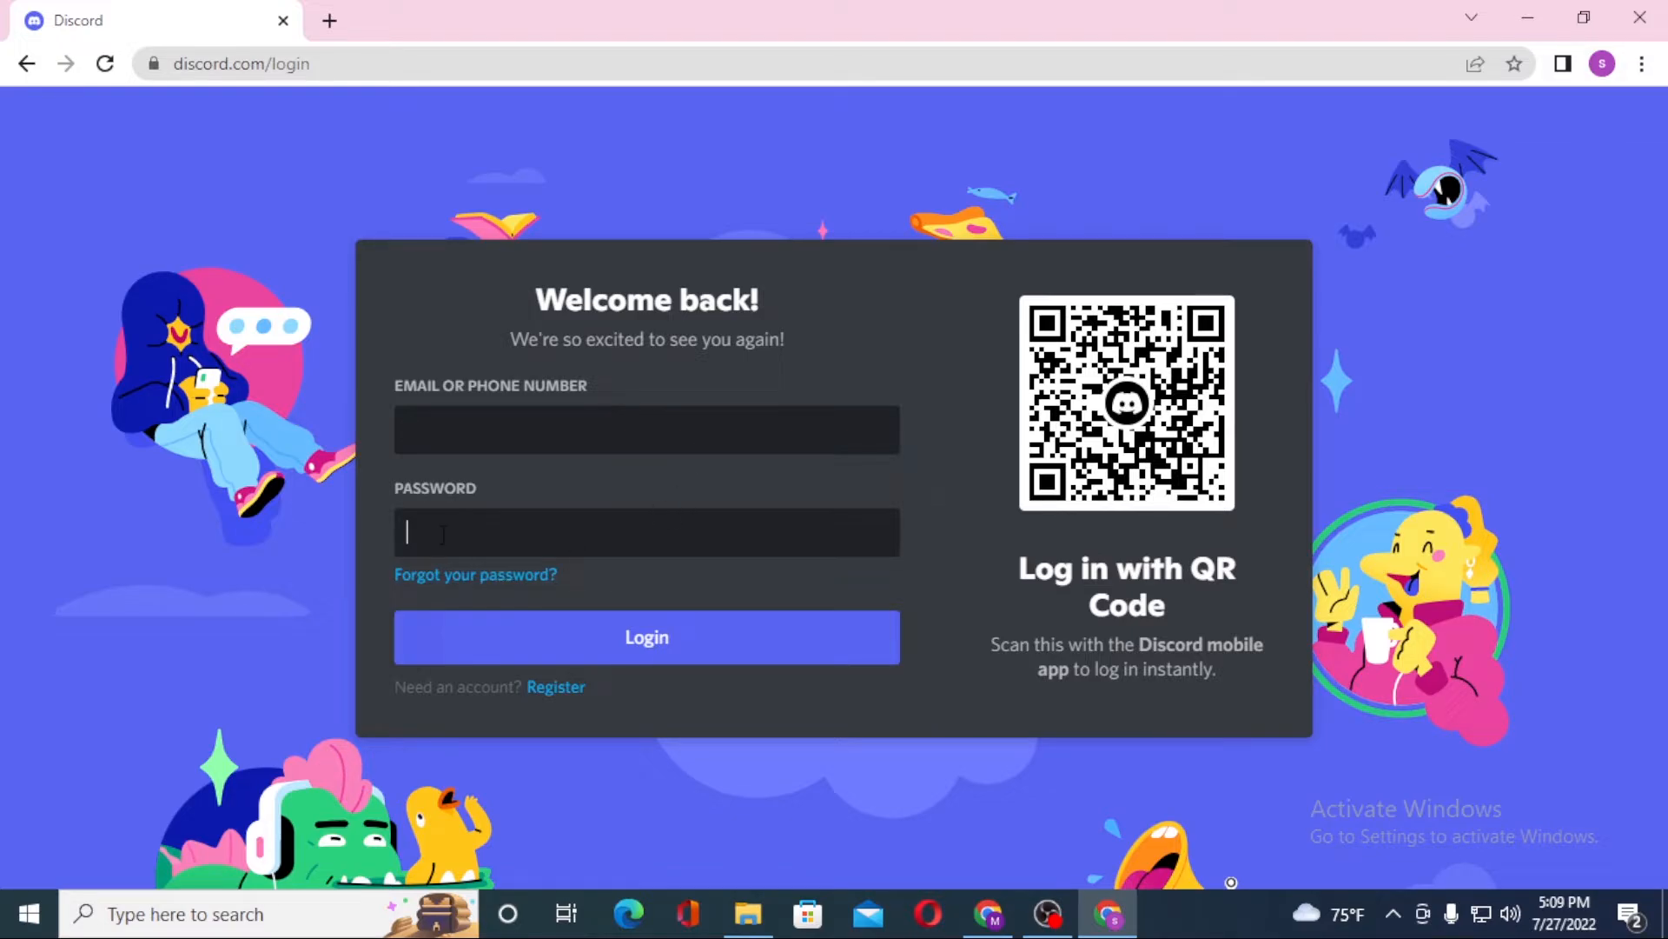
click(600, 429)
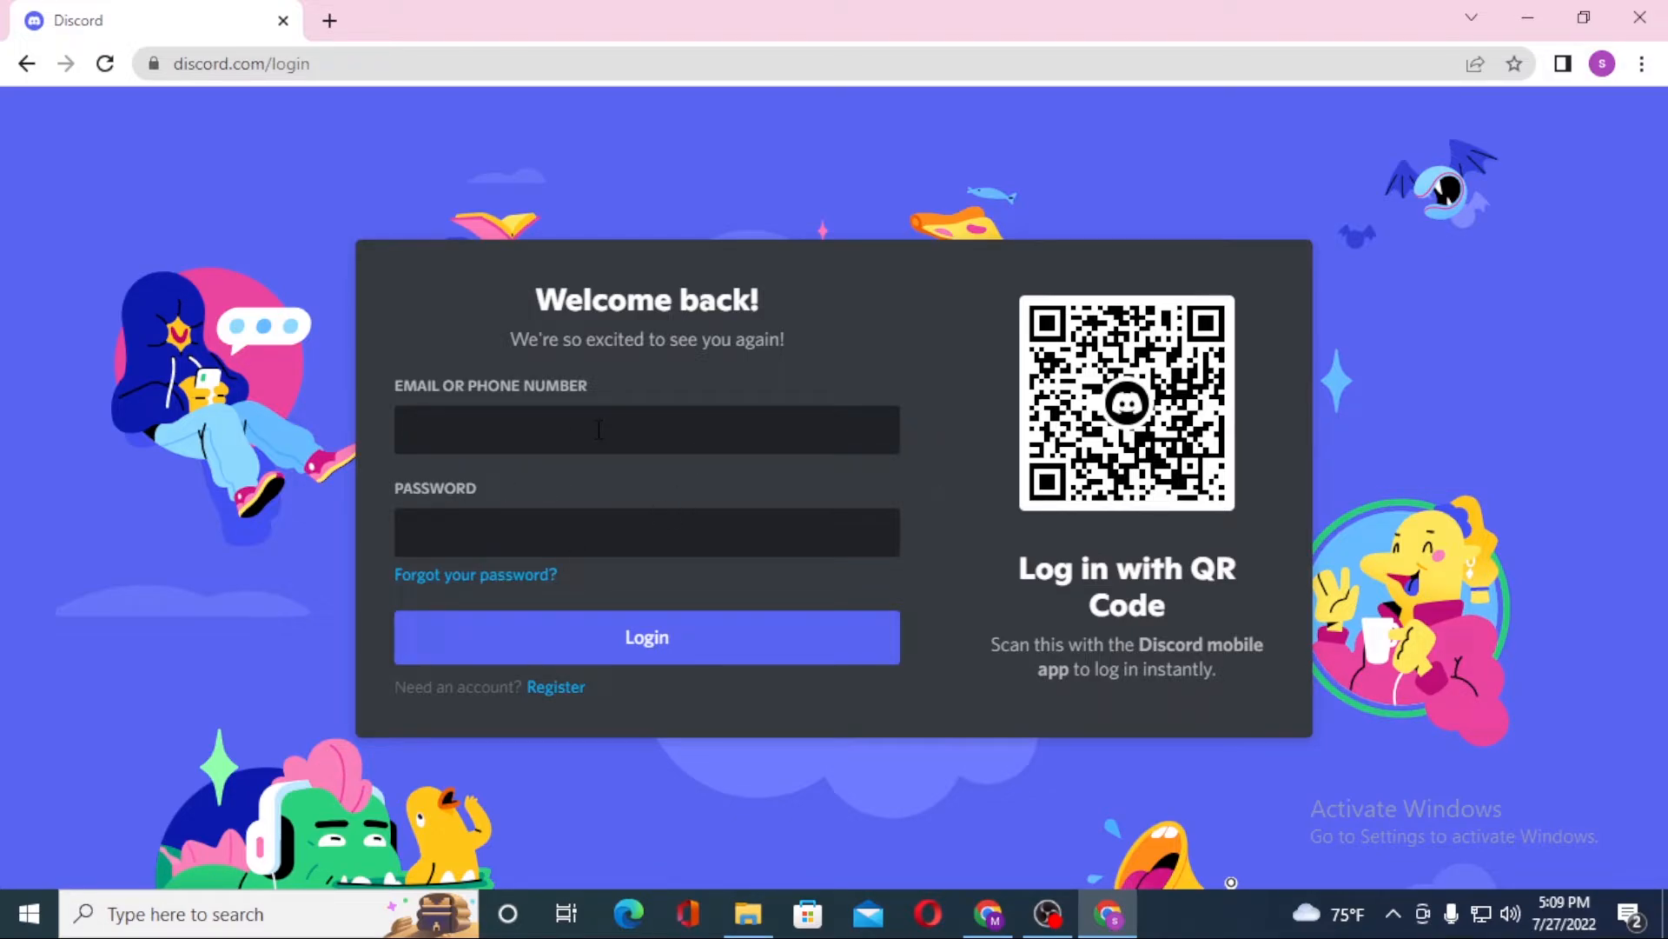
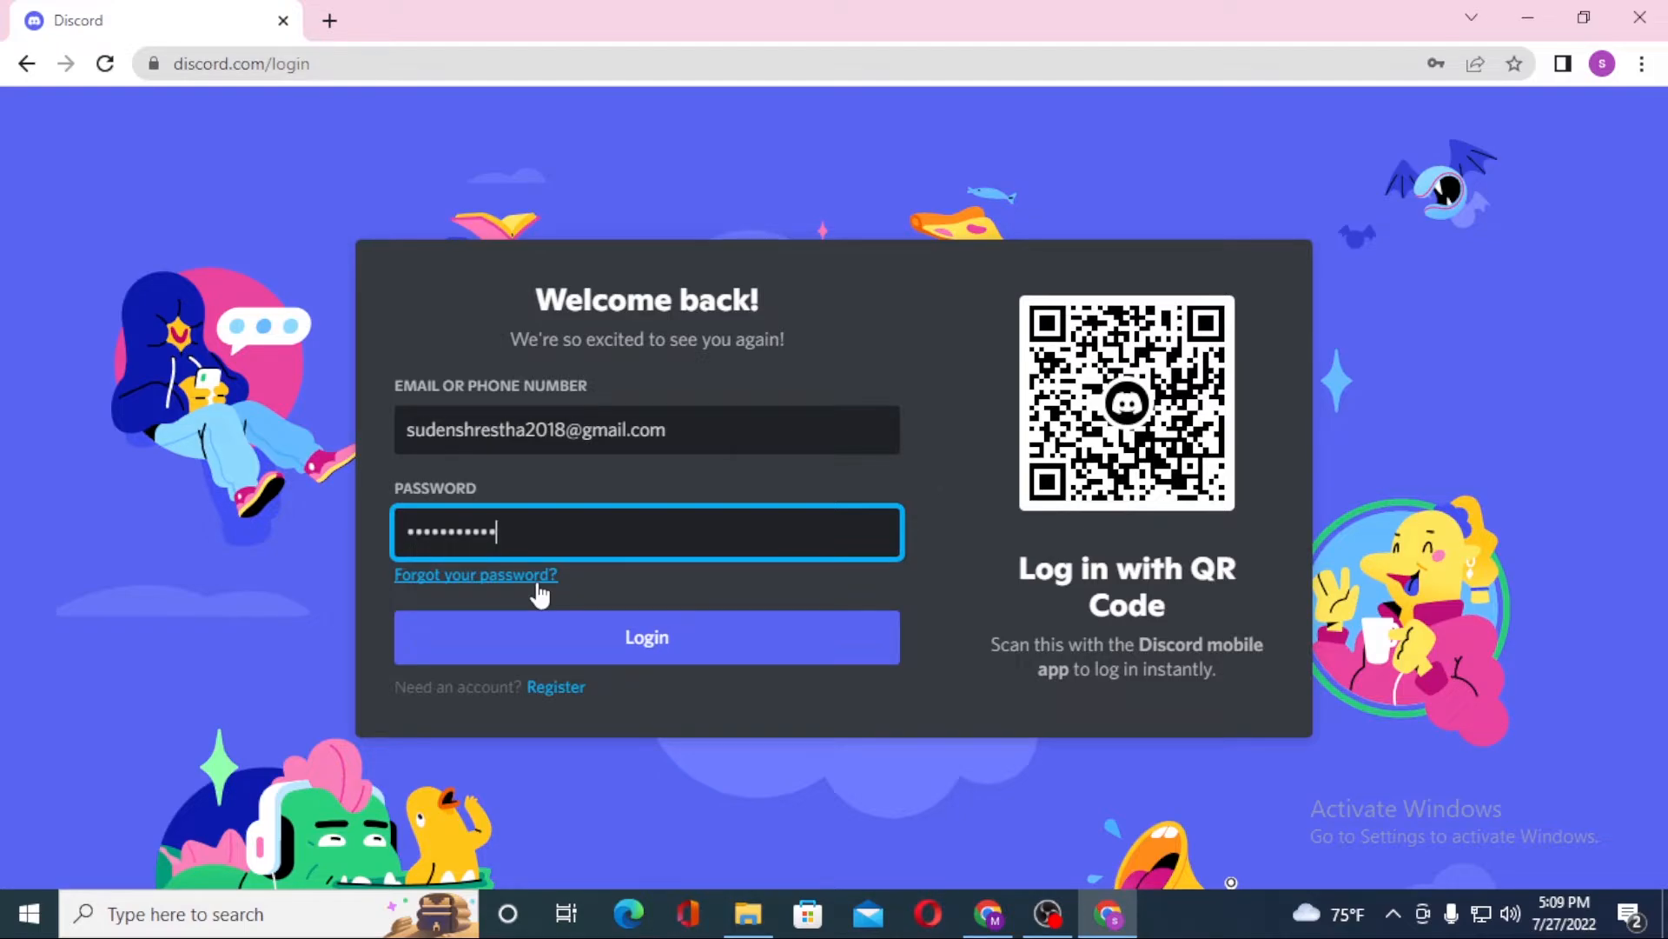
mouse_move(280, 579)
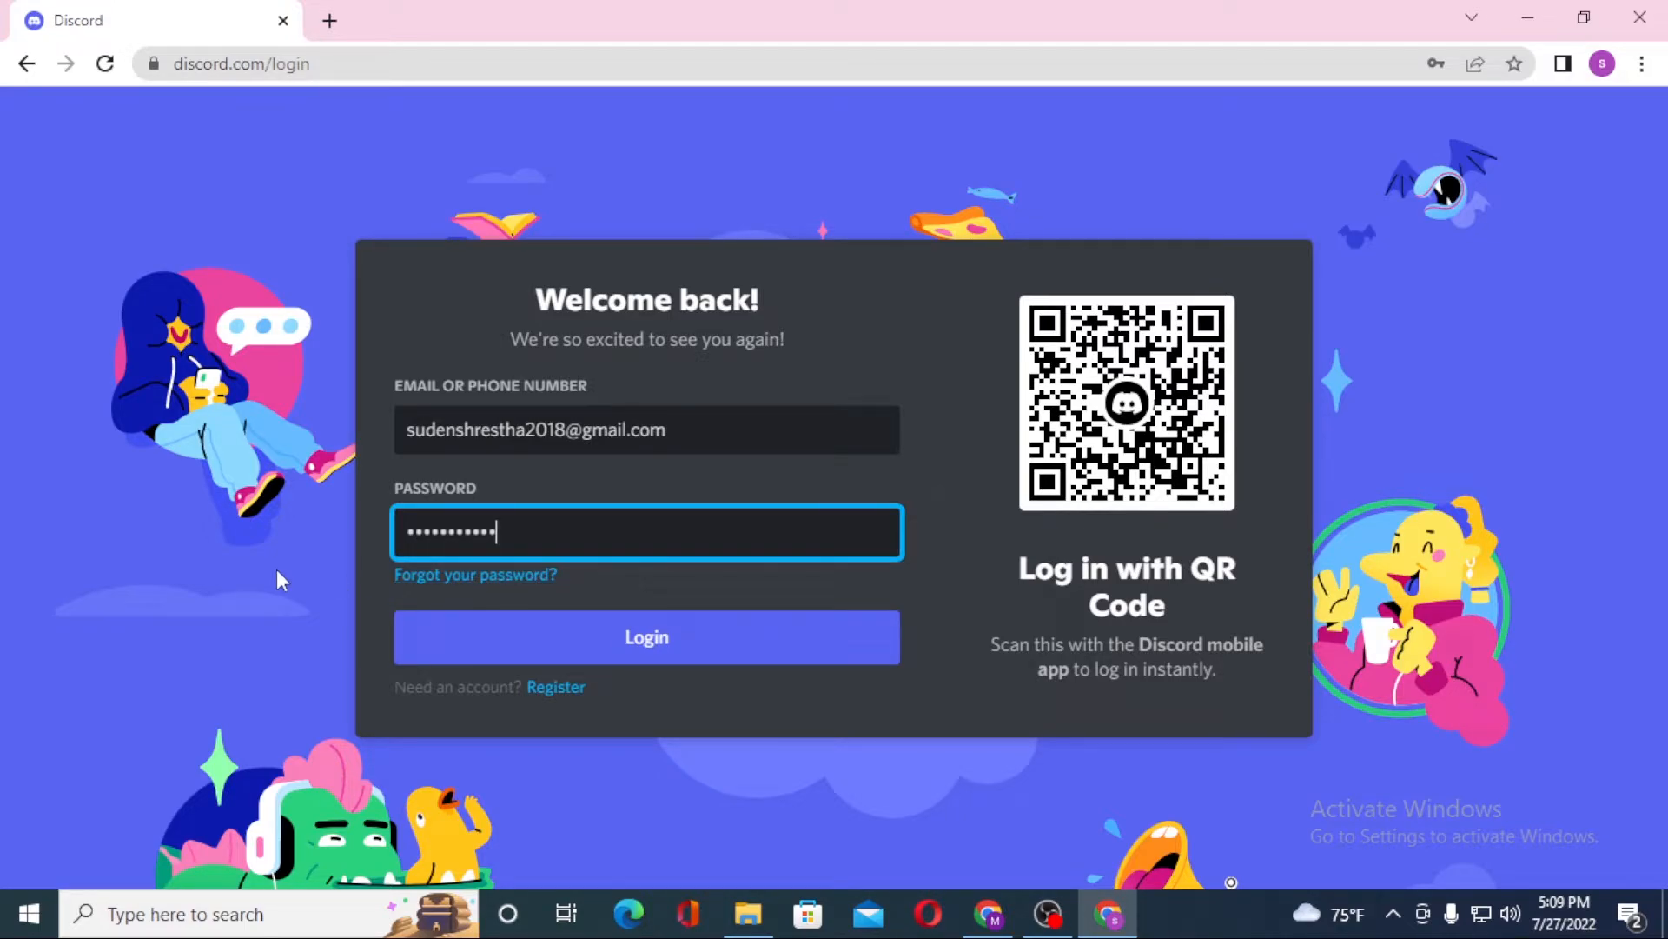
mouse_move(556, 703)
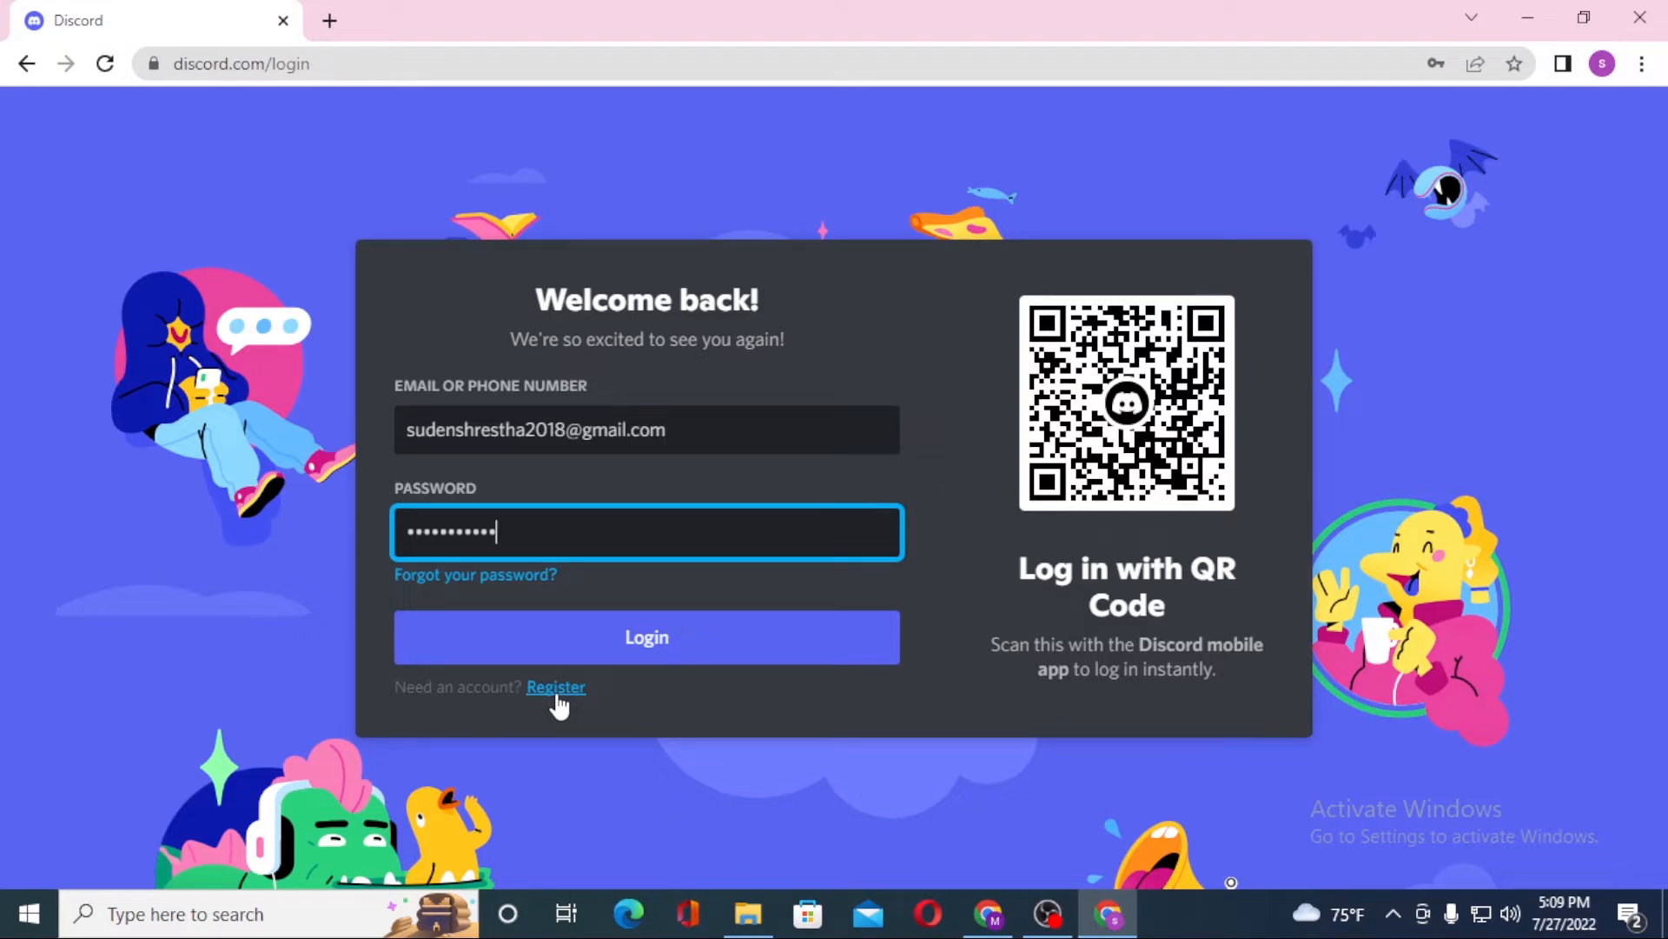
mouse_move(796, 650)
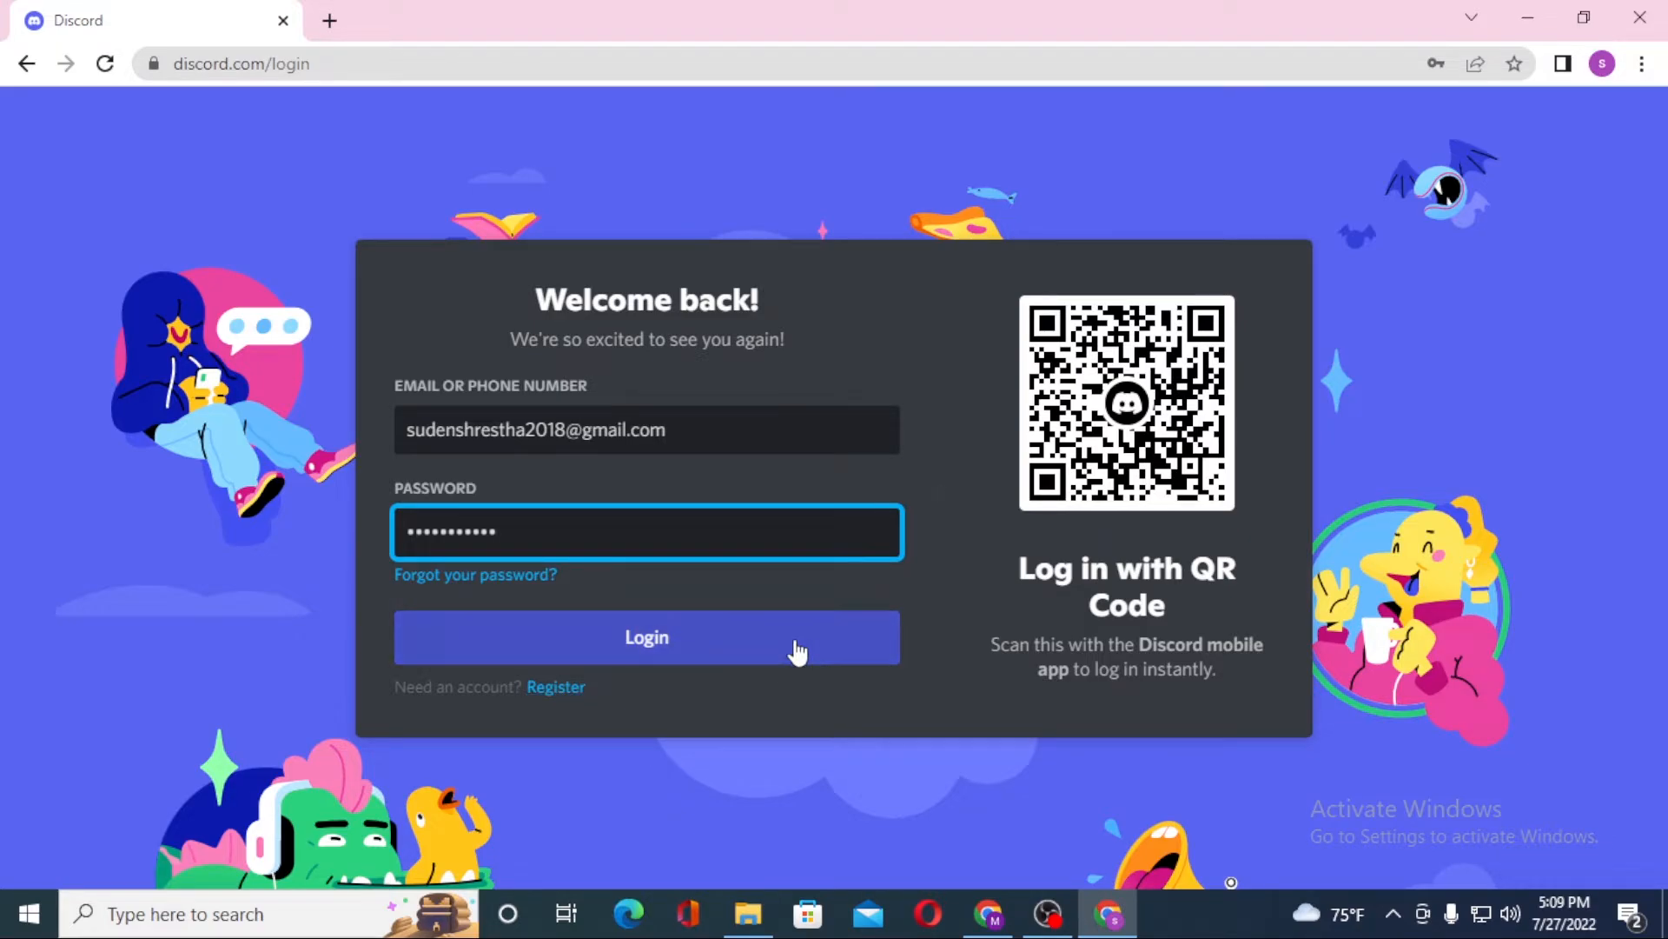
- Submit the login form with the Login button
click(646, 637)
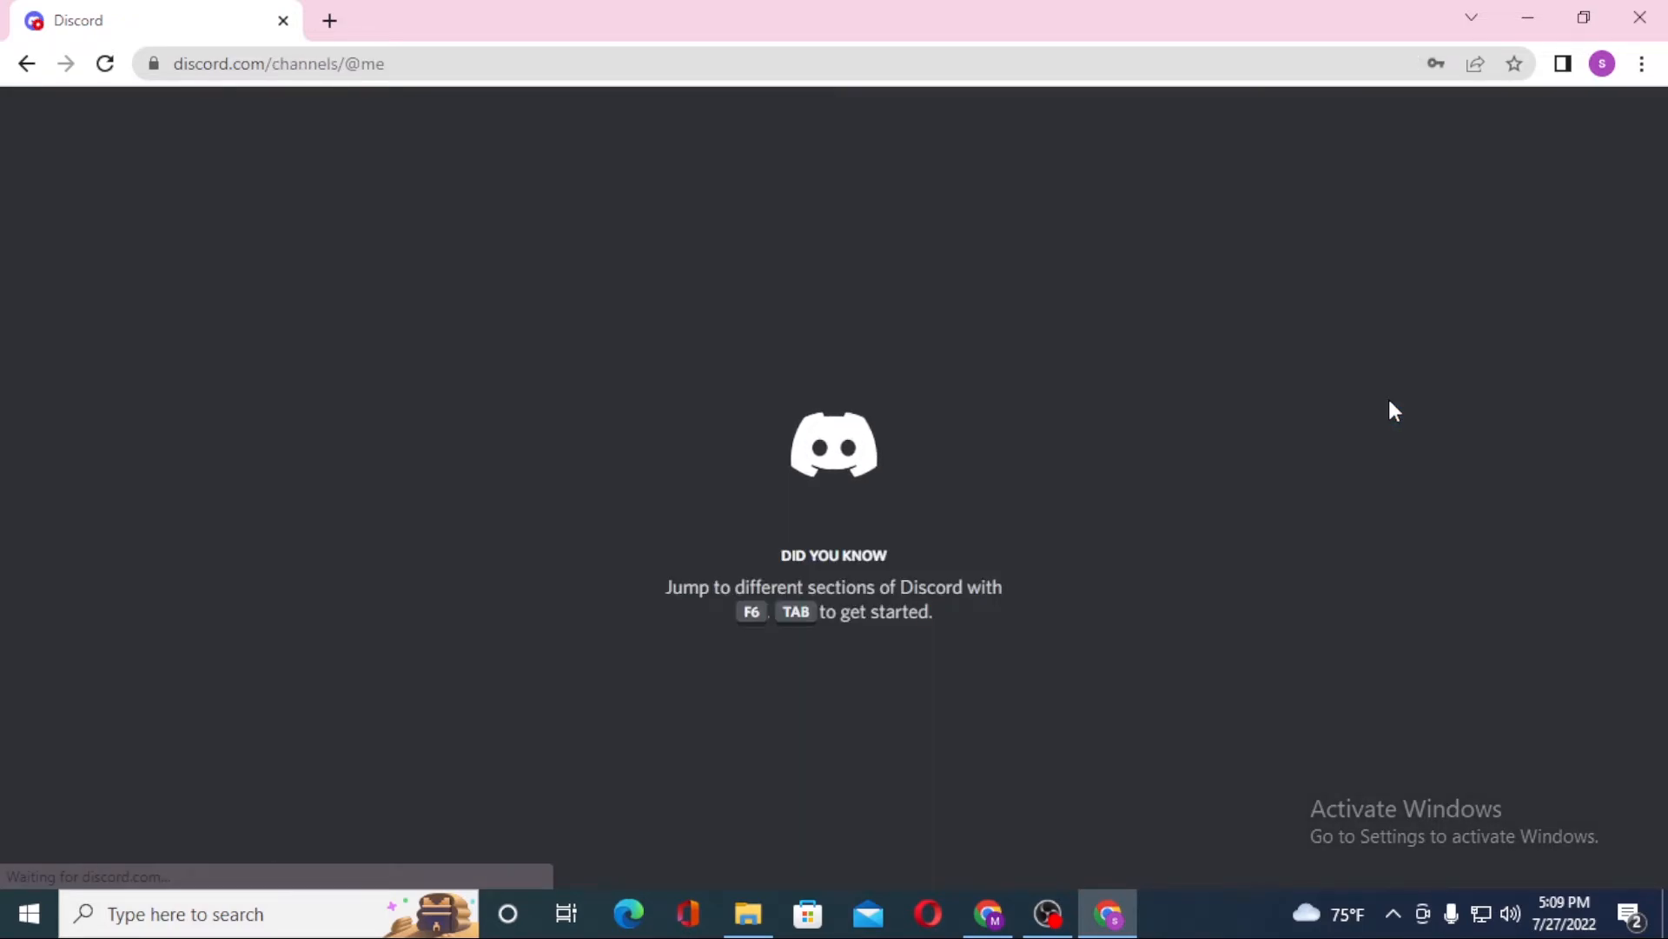